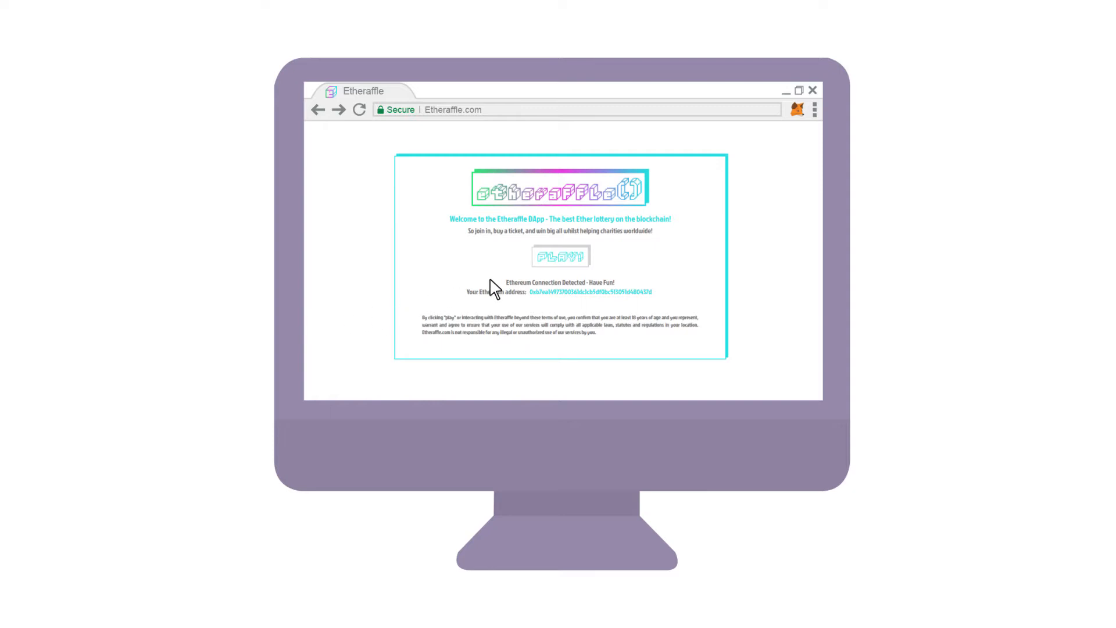
Enter the Saturday raffle page from the welcome screen, showing countdown, prize pool and number picker.
left_click(559, 256)
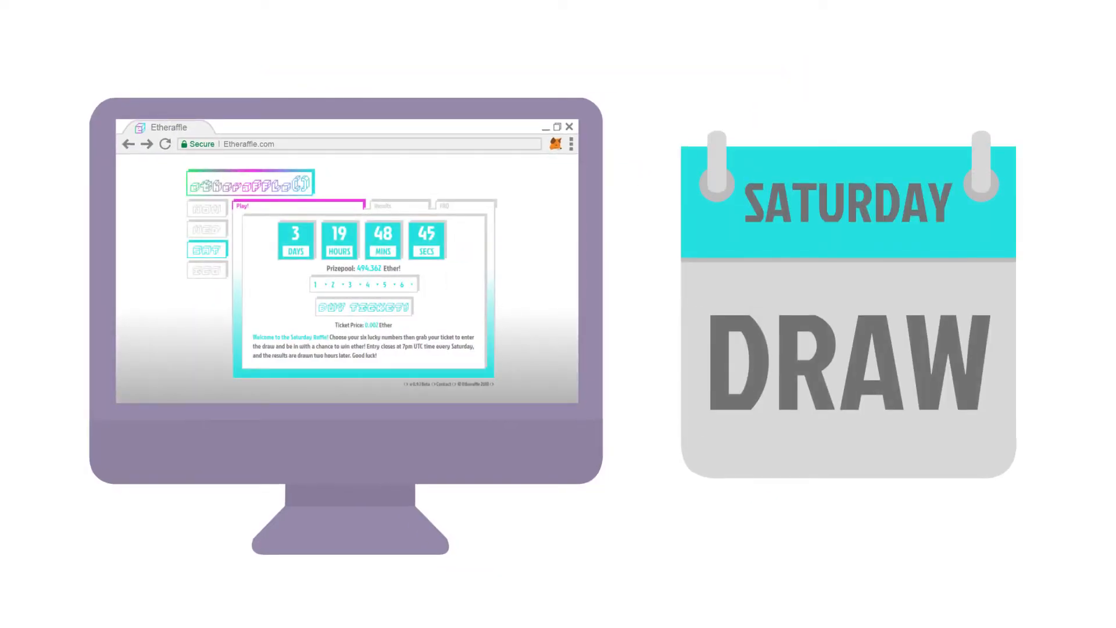